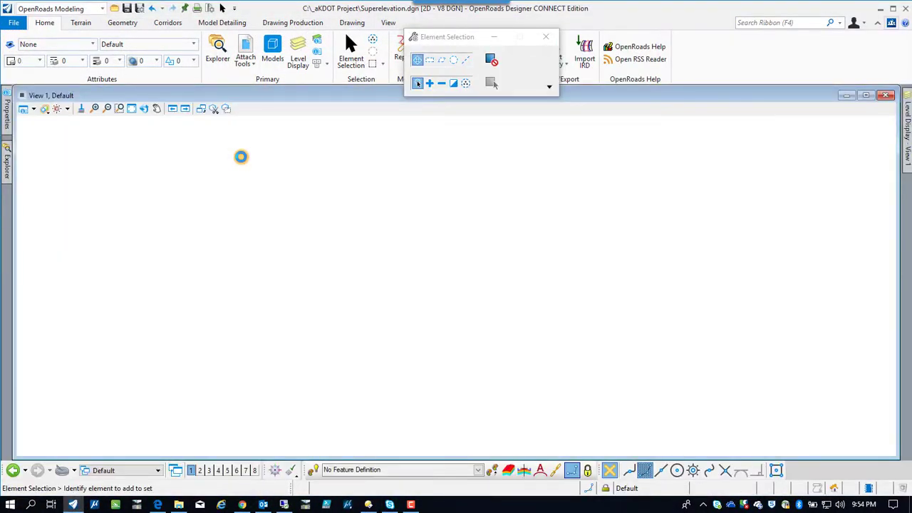
Step: Attach Geometry.dgn as a reference with the default attachment settings
click(245, 50)
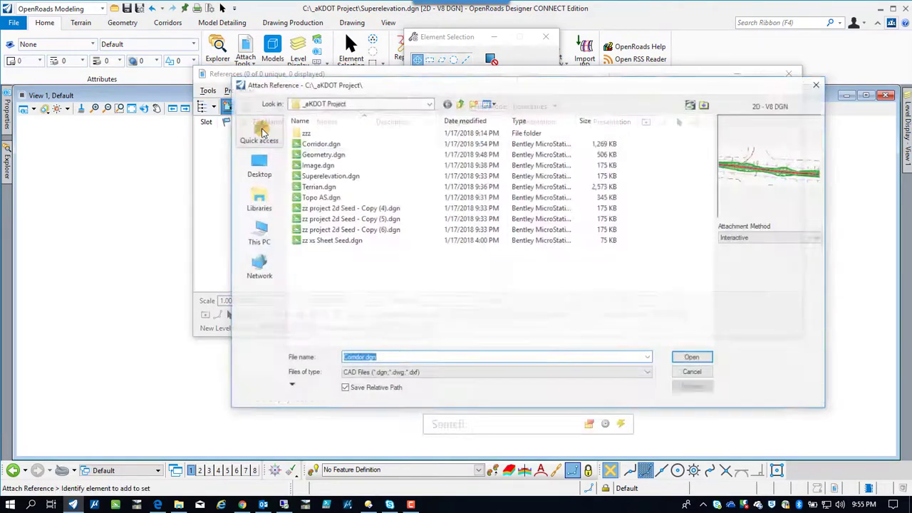
double_click(323, 154)
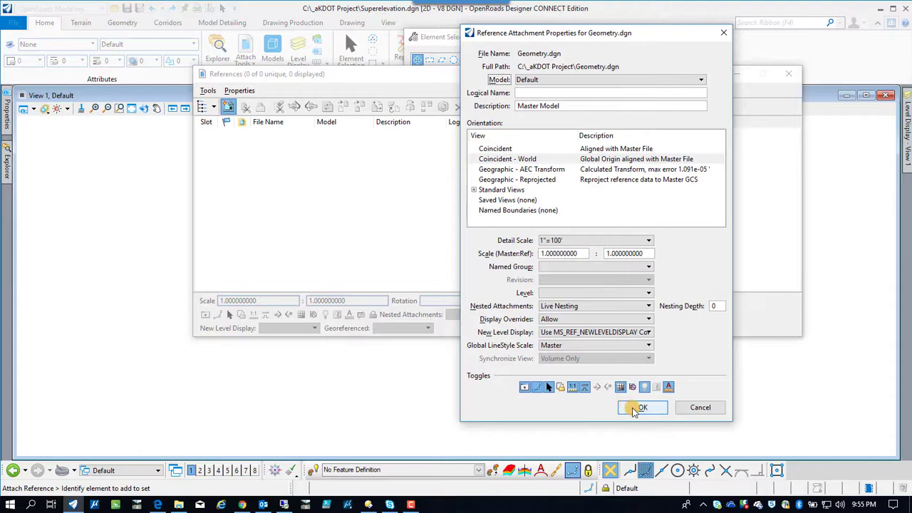
click(642, 406)
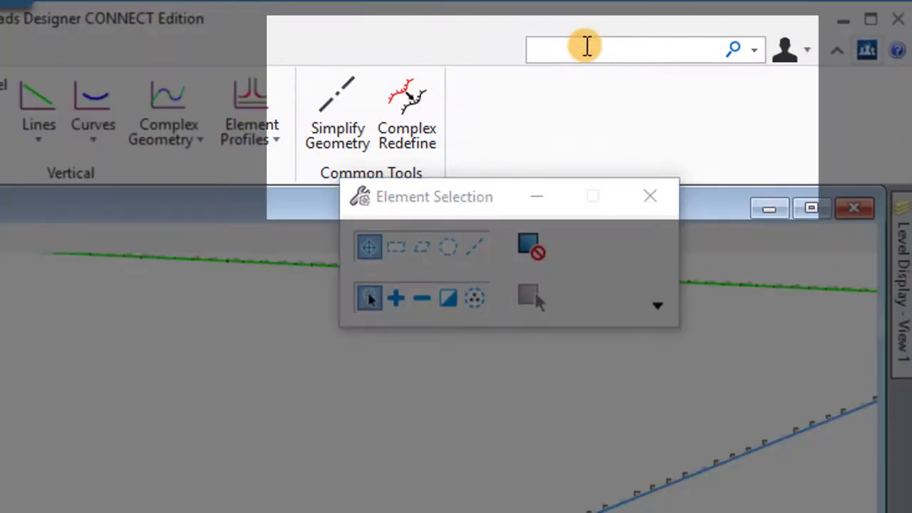
Step: Search the ribbon for 'super' and show the Corridors tools
text(super)
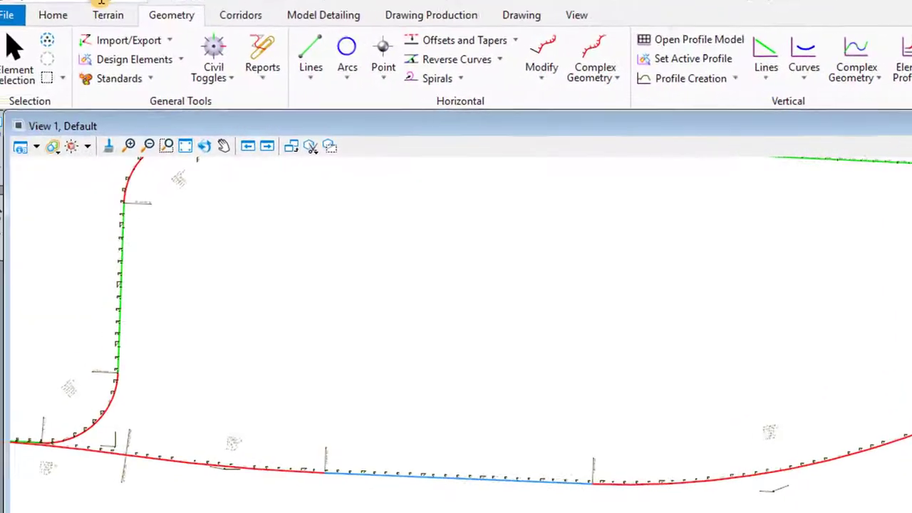
click(262, 13)
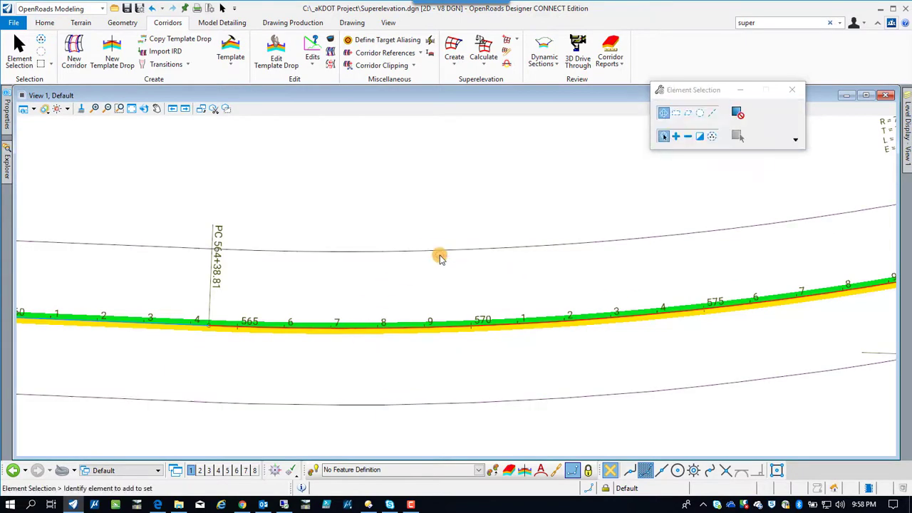
Step: Start Calculate Superelevation and pick the corridor's first superelevation section
click(483, 53)
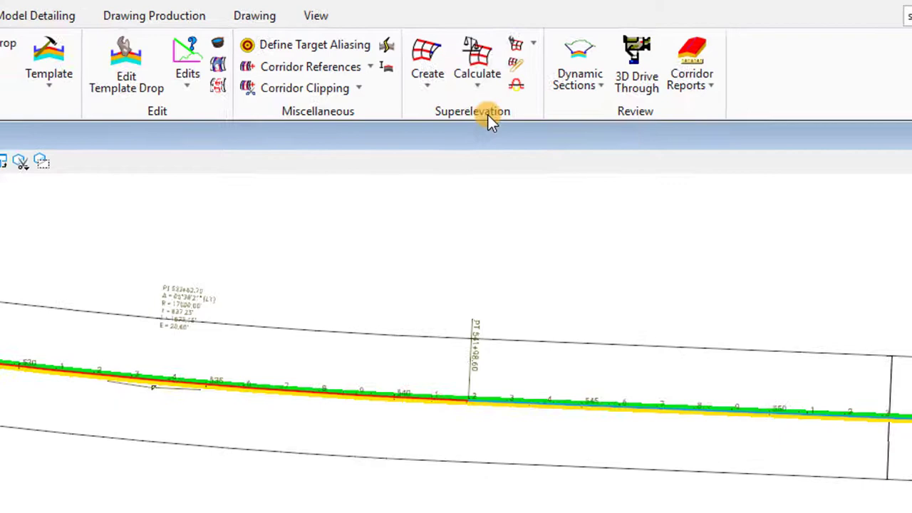
click(477, 73)
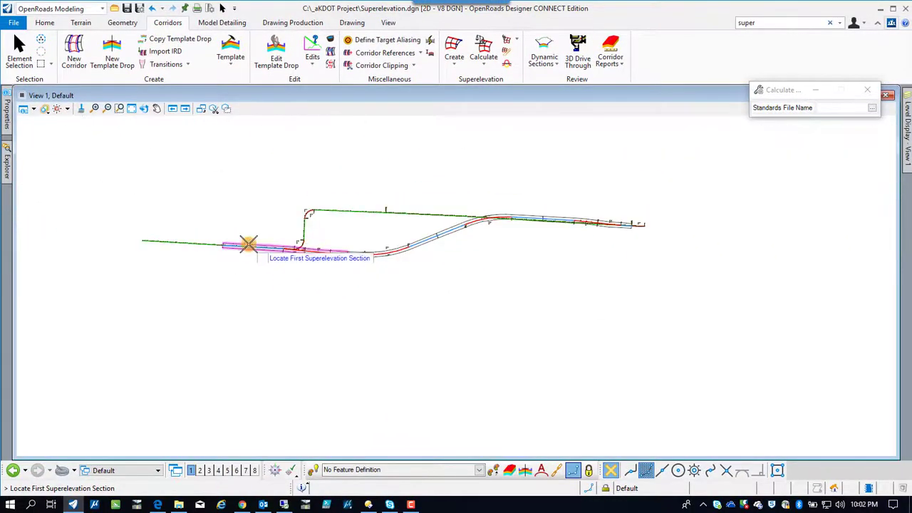
click(250, 244)
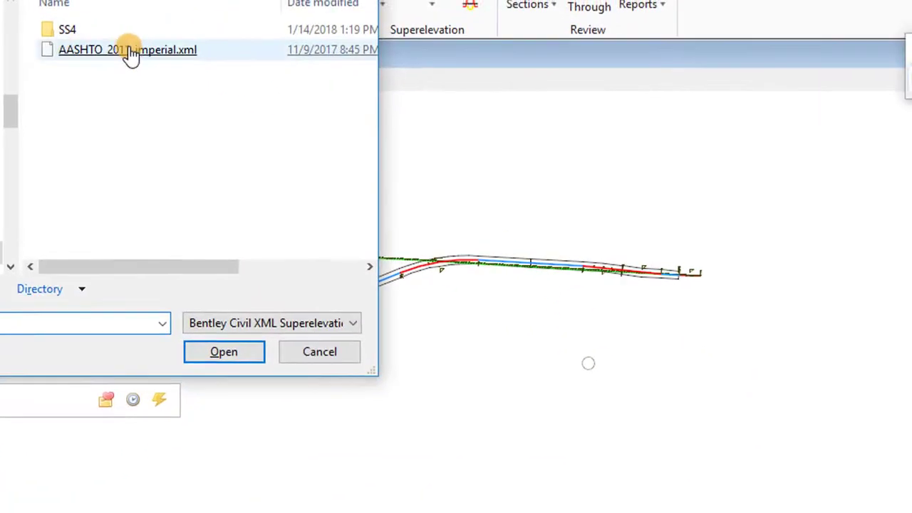
Step: Use the AASHTO imperial standards file, set e Selection to 8%, and edit design speed
click(223, 351)
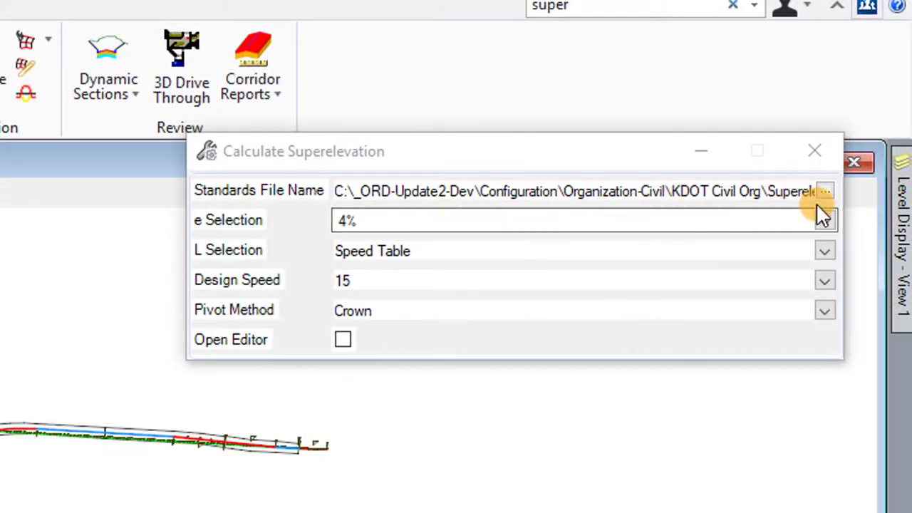
click(824, 220)
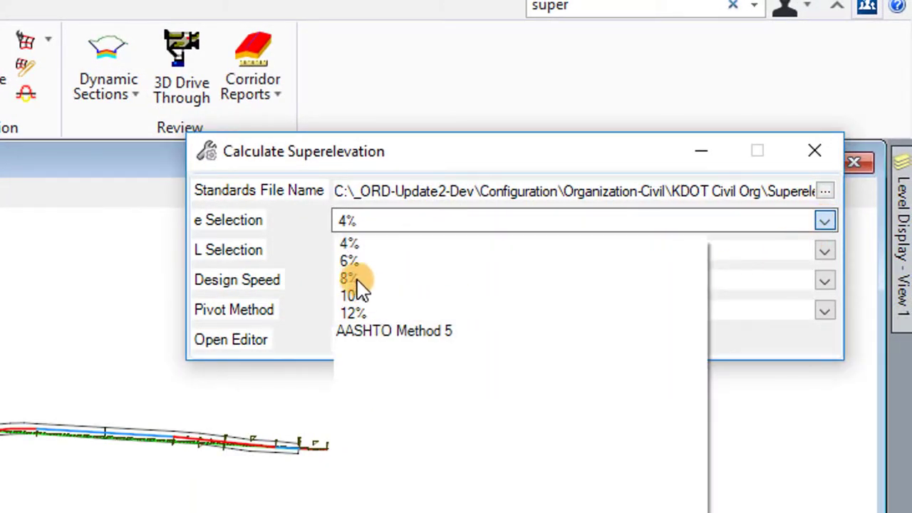
click(349, 278)
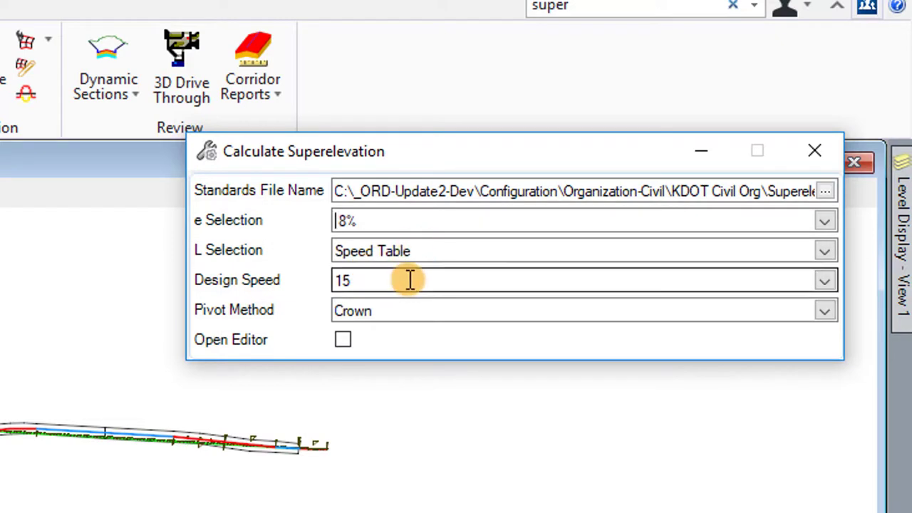
click(824, 280)
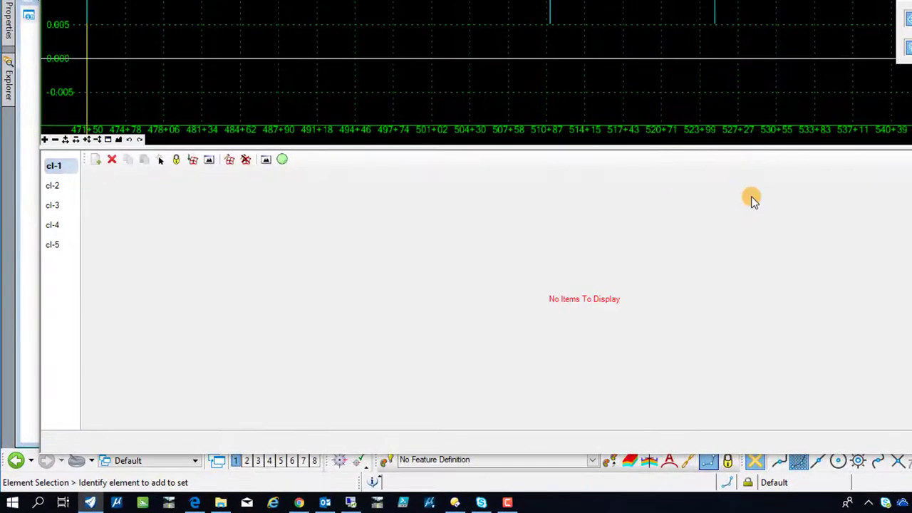
mouse_move(85, 193)
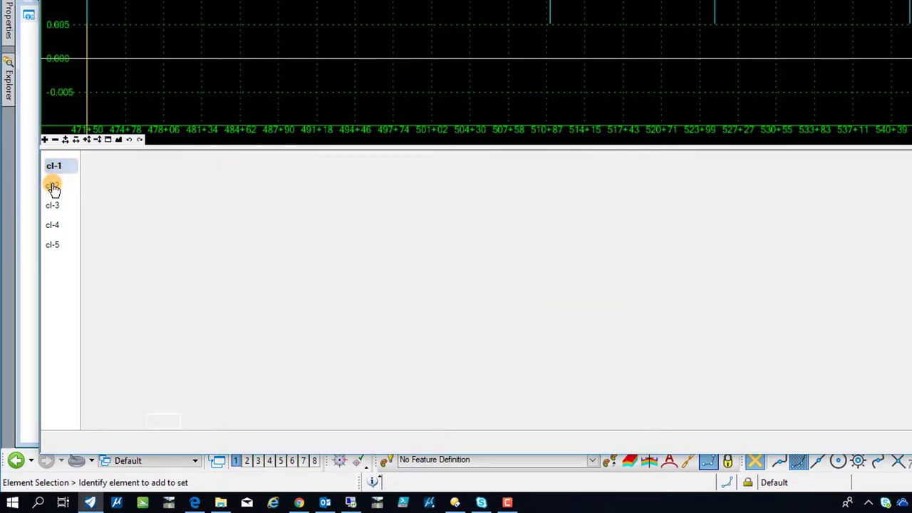
Step: Review the point tables for sections cl-2 and cl-1 in the Superelevation Editor
click(54, 186)
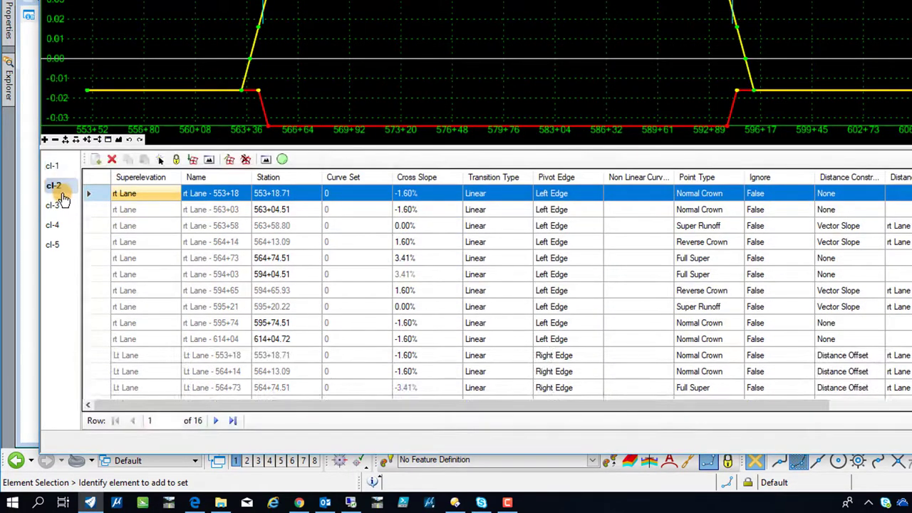
click(53, 186)
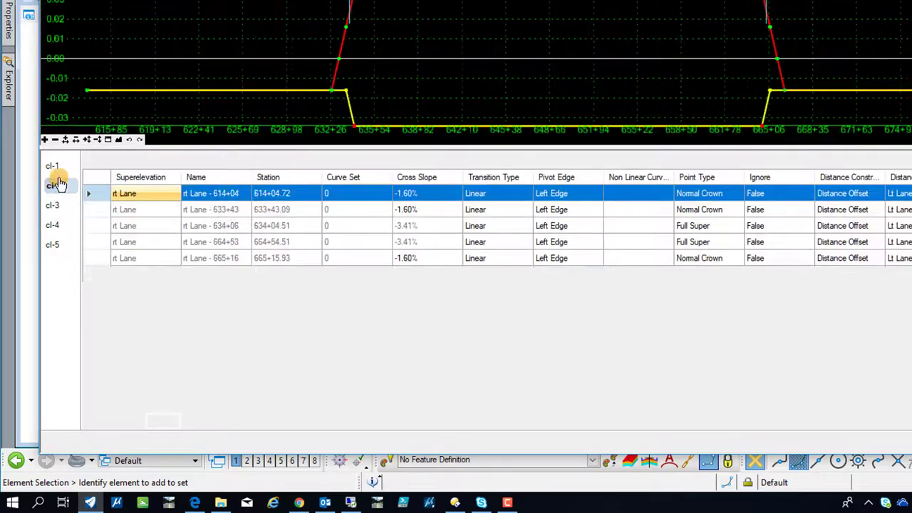
click(52, 186)
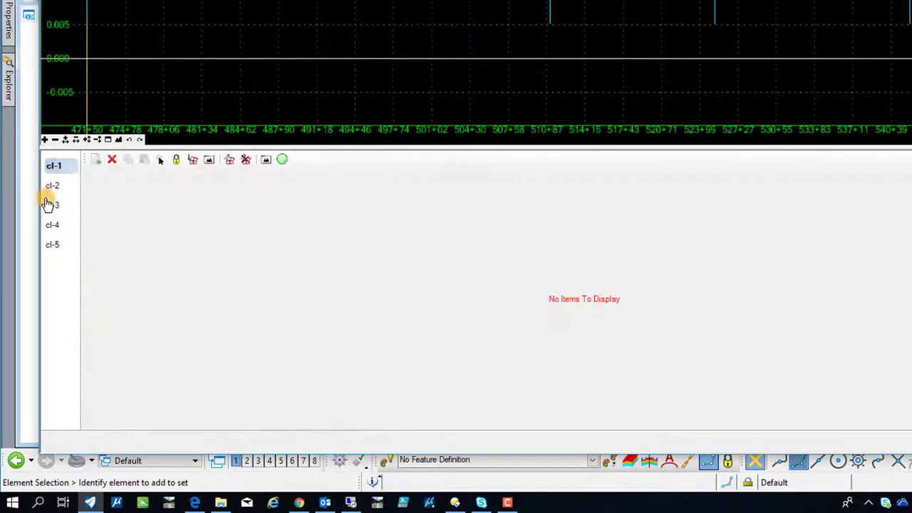
click(52, 205)
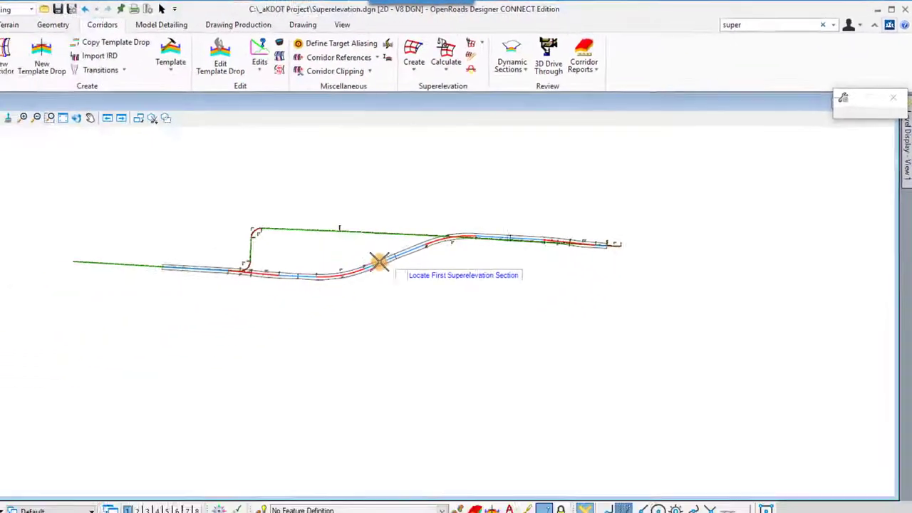
Step: Pick the first section and scroll through the Superelevation Data Report's cross slopes
click(378, 260)
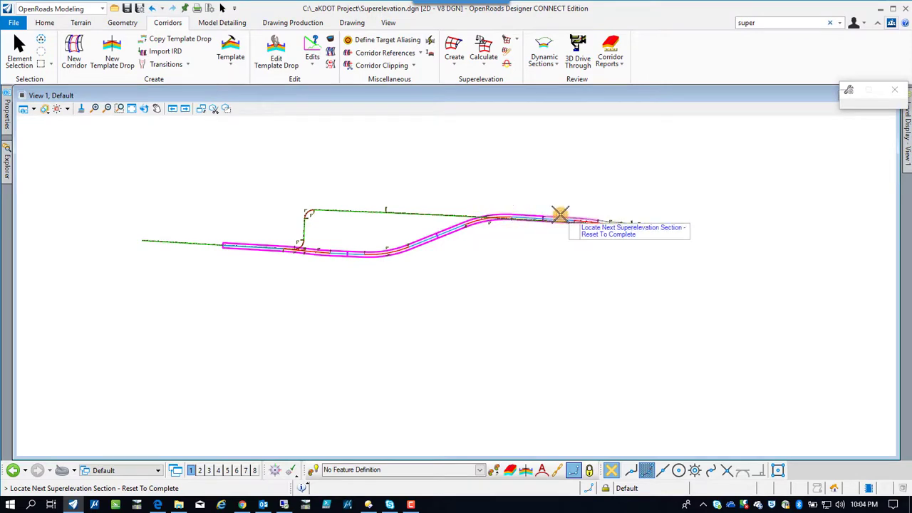
mouse_move(603, 178)
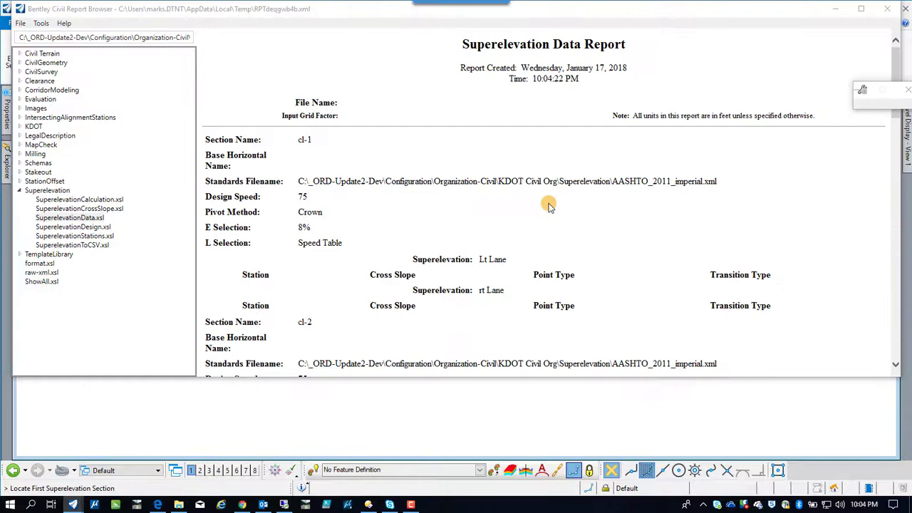
scroll(down, 3)
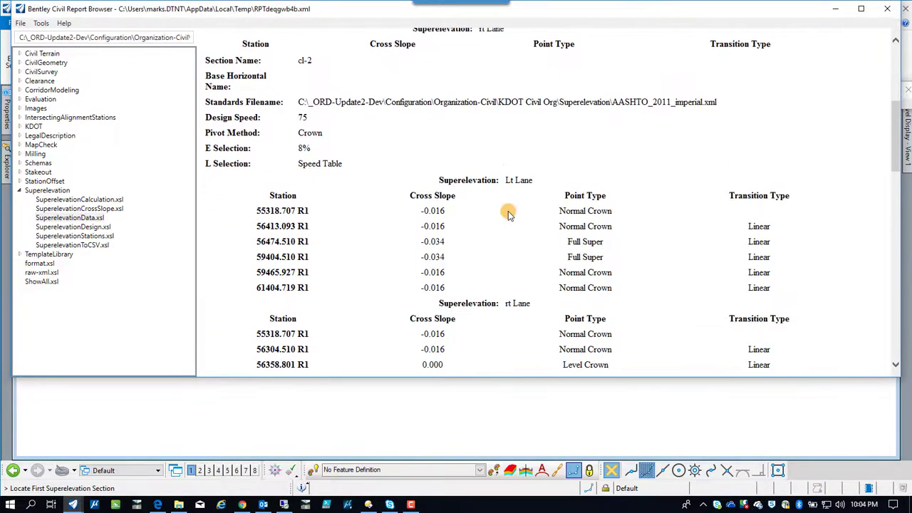
scroll(down, 3)
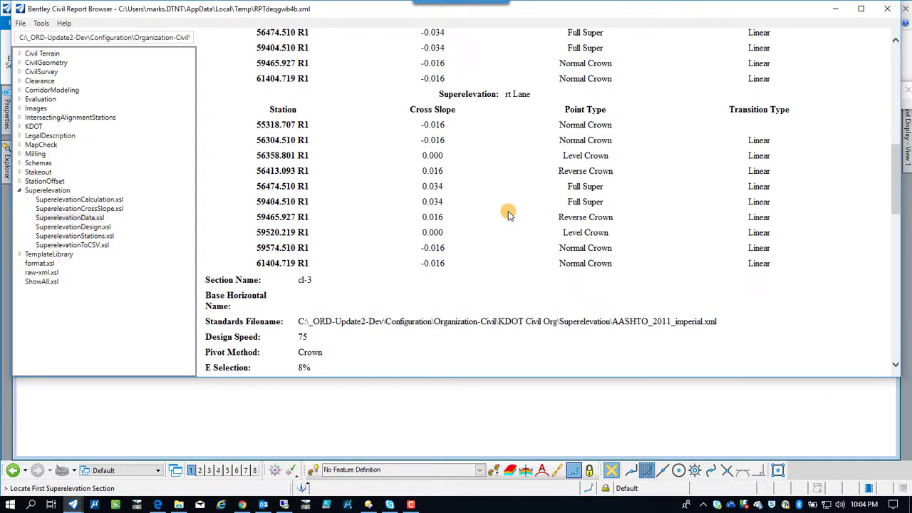
scroll(down, 3)
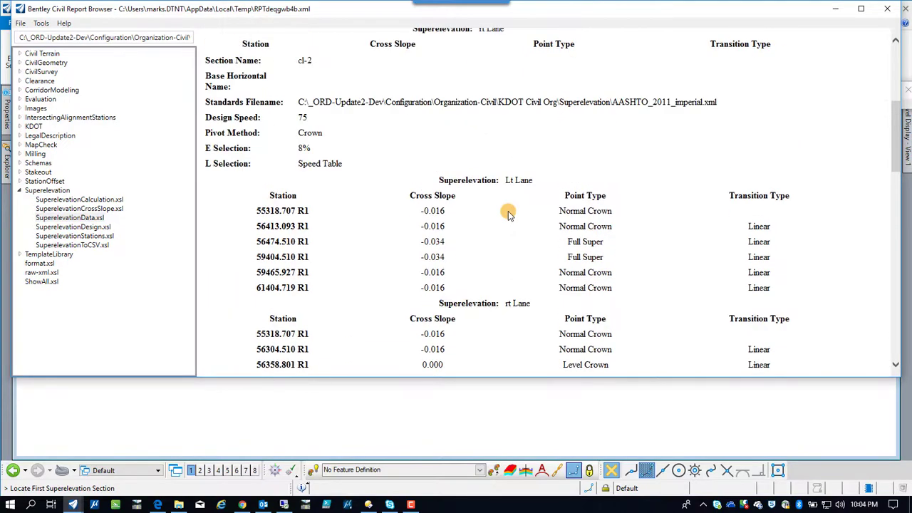
scroll(down, 3)
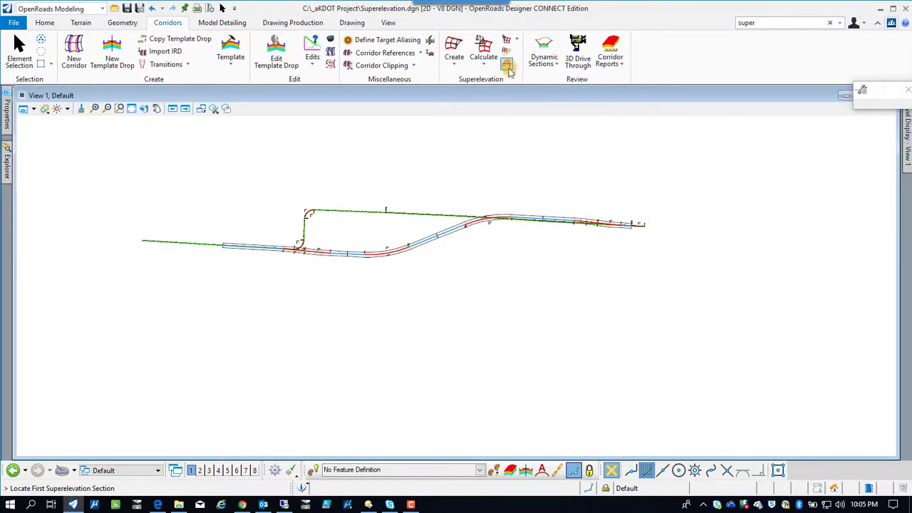
Step: Open the superelevation view tool for section CL27
click(507, 68)
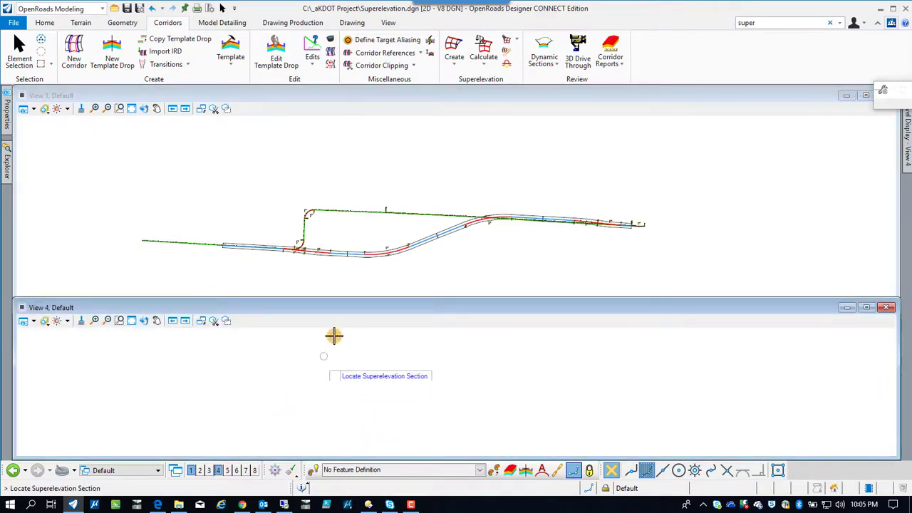
mouse_move(255, 244)
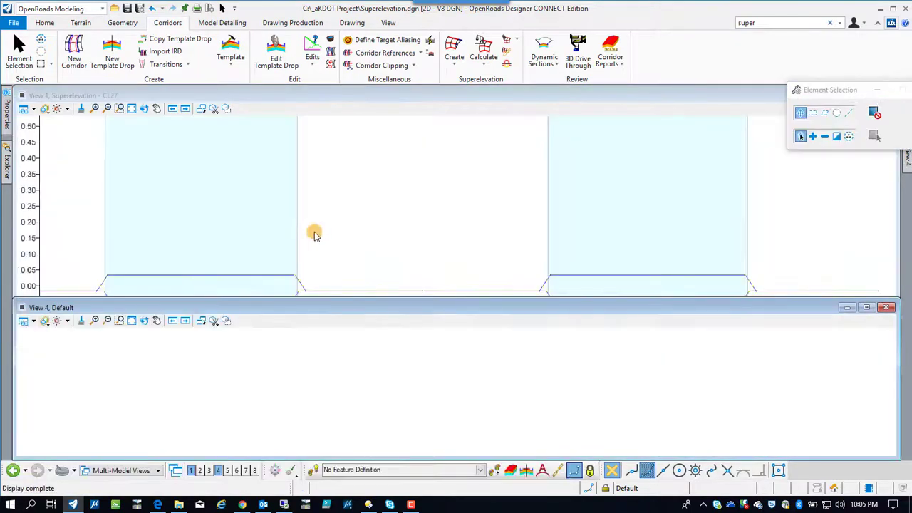
mouse_move(348, 278)
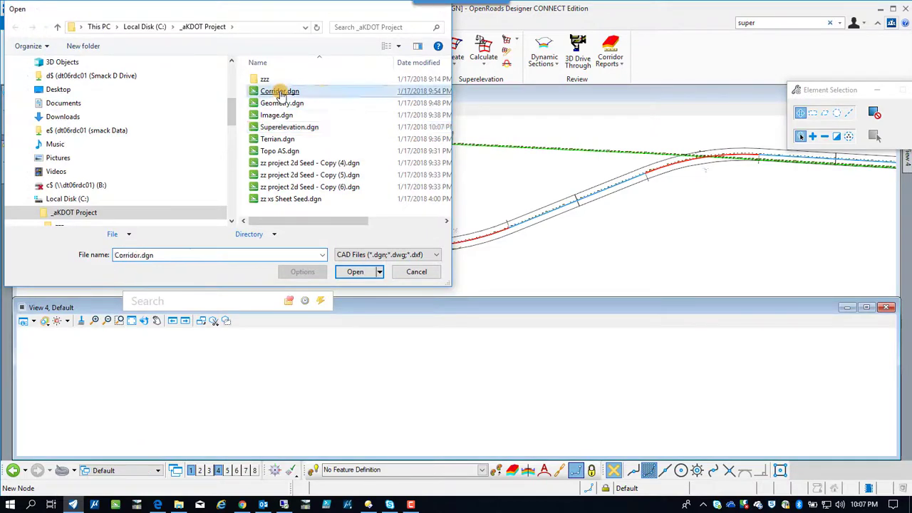
Step: Open Corridor.dgn and attach Superelevation.dgn as a reference alongside Terrain and Geometry
click(355, 272)
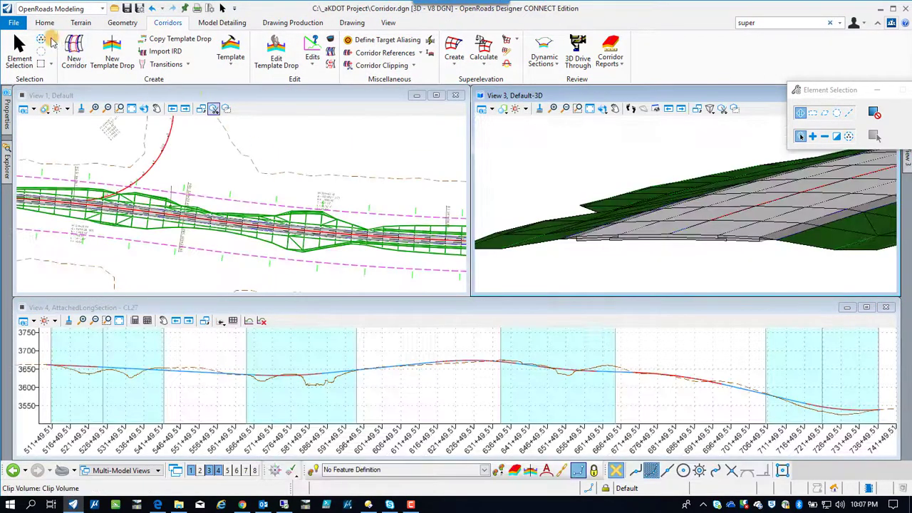
click(44, 22)
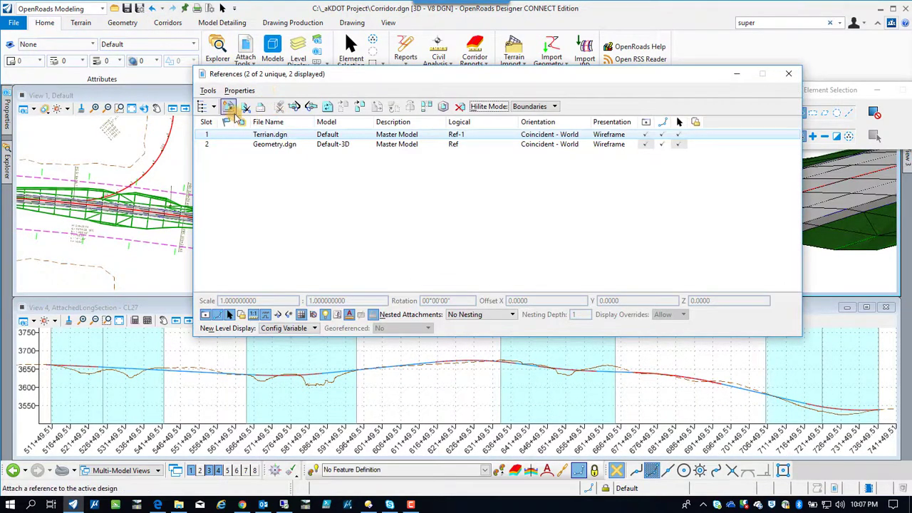
mouse_move(229, 107)
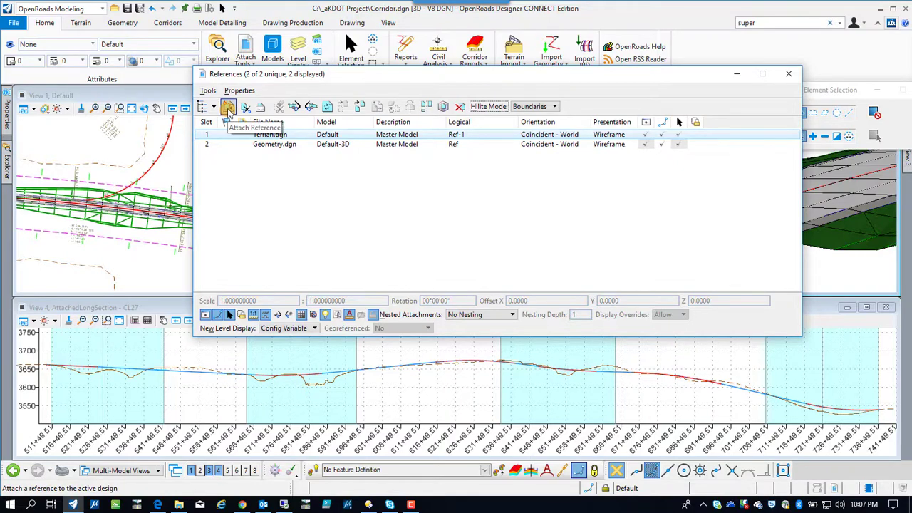
click(227, 106)
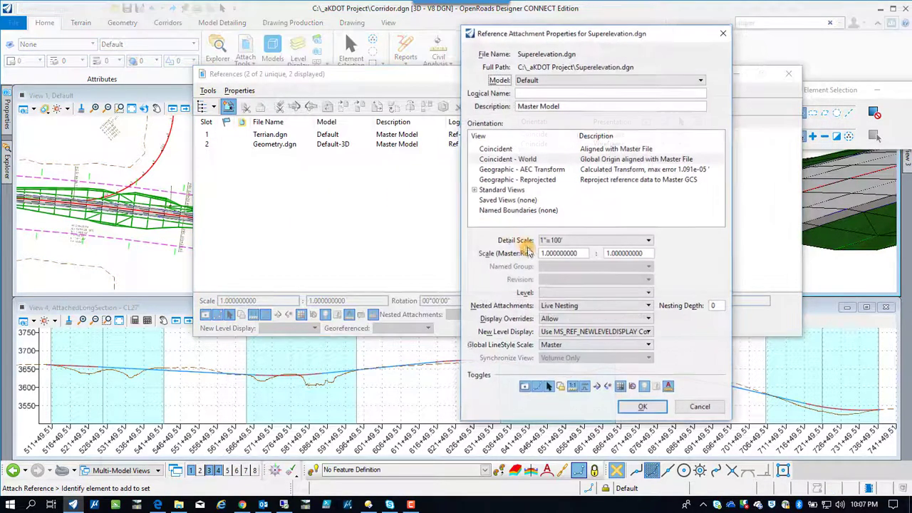
click(641, 407)
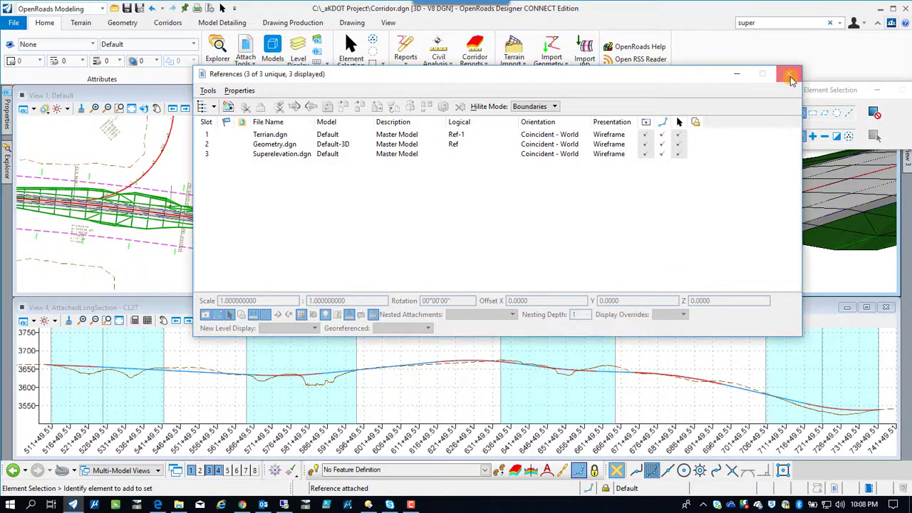
click(790, 74)
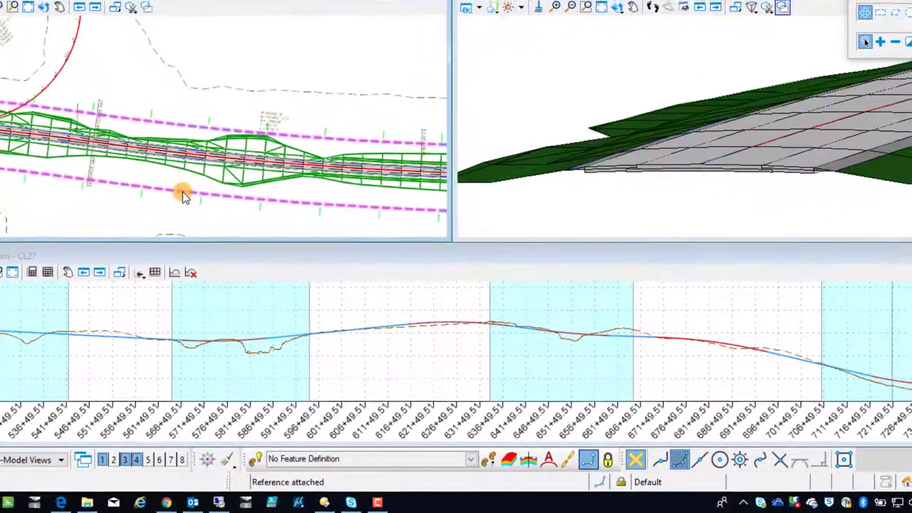
Step: Select the CL27 corridor and open its Corridor References settings
click(184, 194)
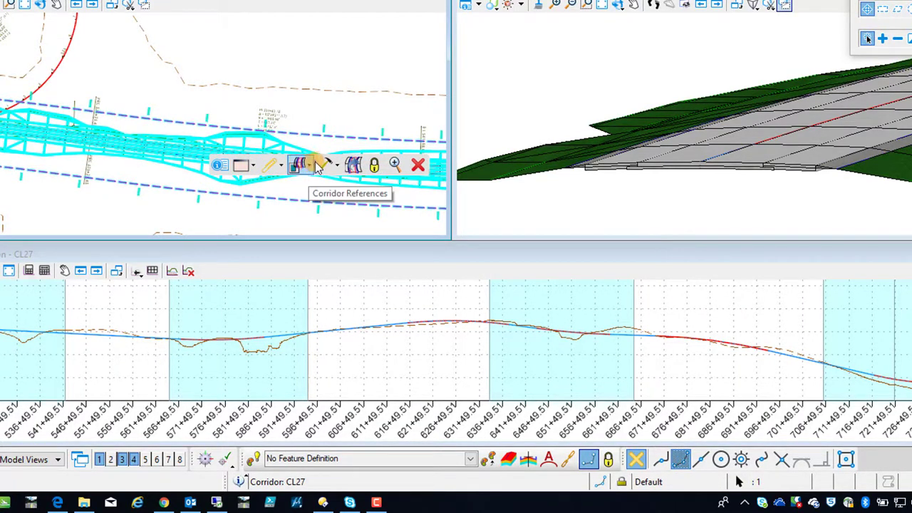
click(315, 165)
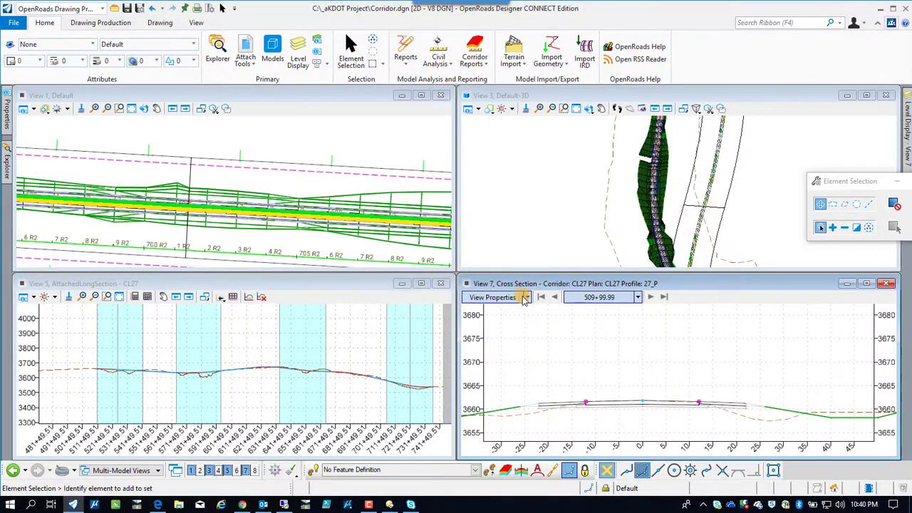
Step: Adjust cross section view properties and advance CL27 to station 575+00
click(492, 297)
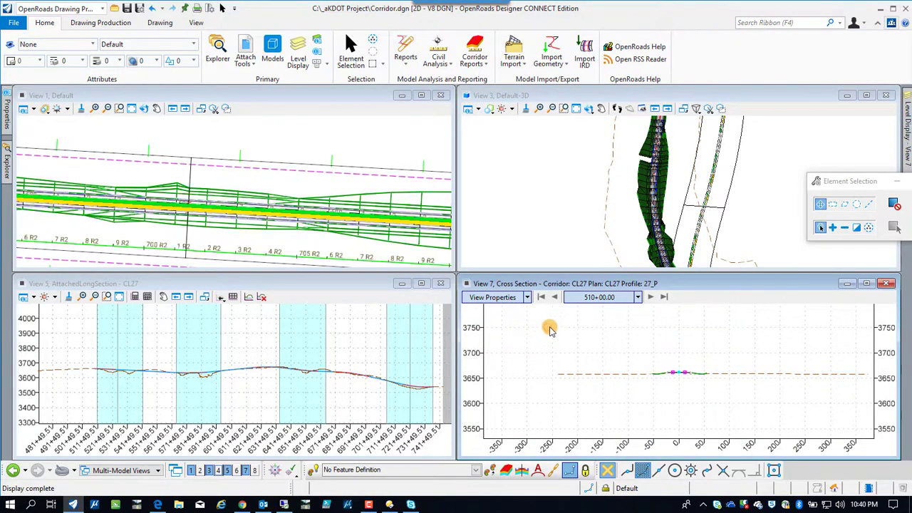
mouse_move(649, 298)
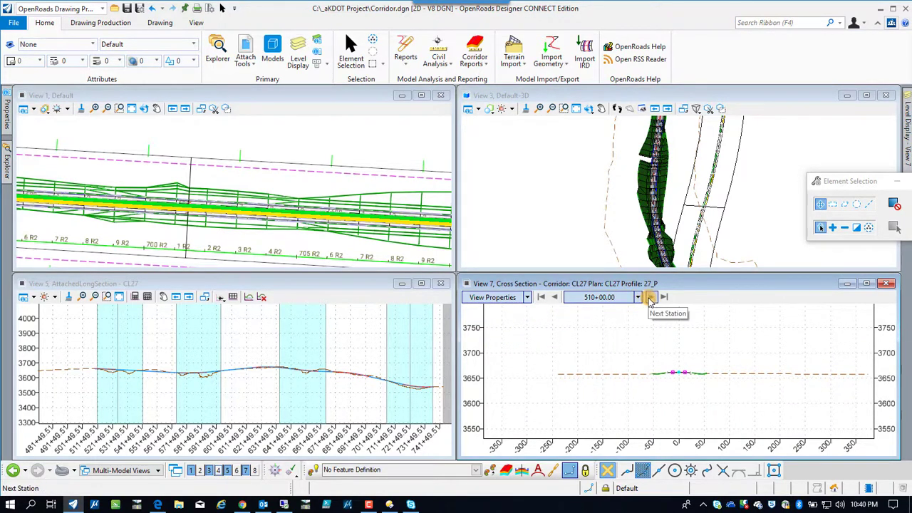
click(649, 297)
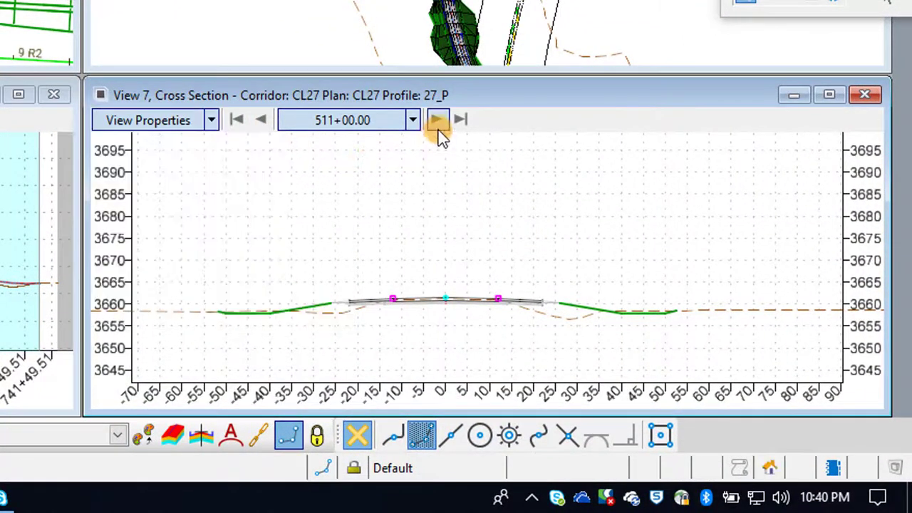
click(437, 119)
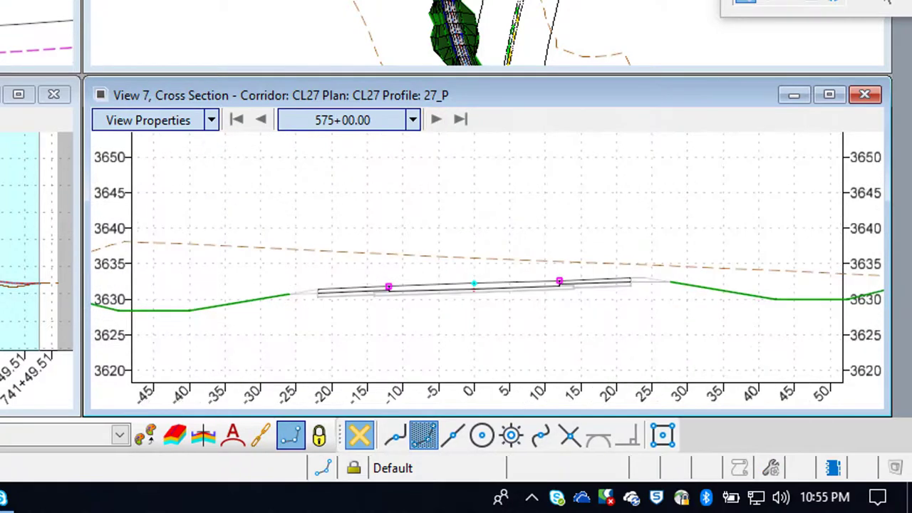